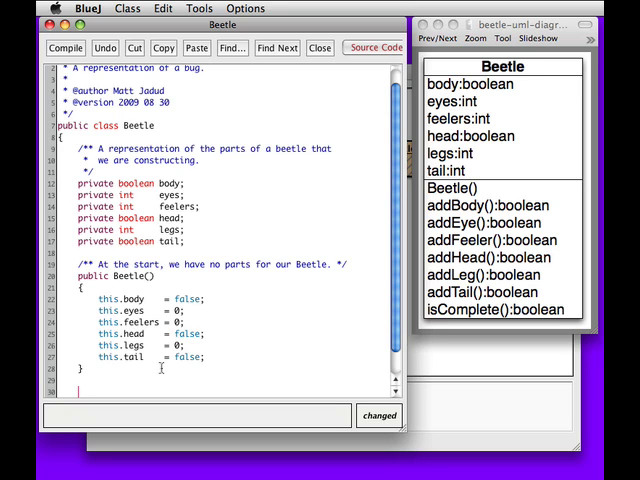
# Write the Javadoc comment 'Try to add a body, and return whether this succeeded.' below the constructor
pyautogui.write('/**')
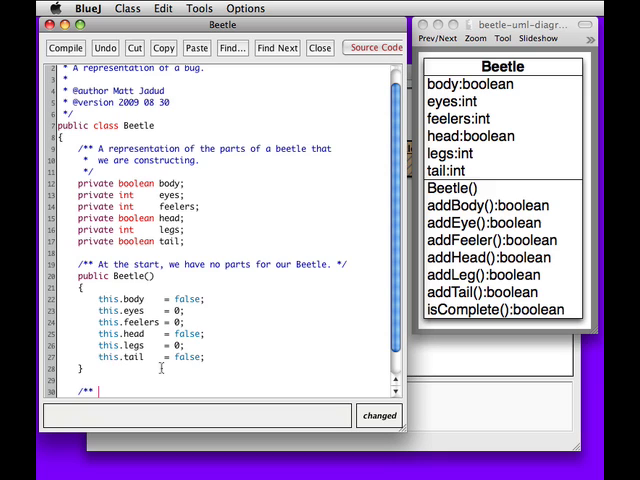
pyautogui.write('Try to add a body, and return whether this succ')
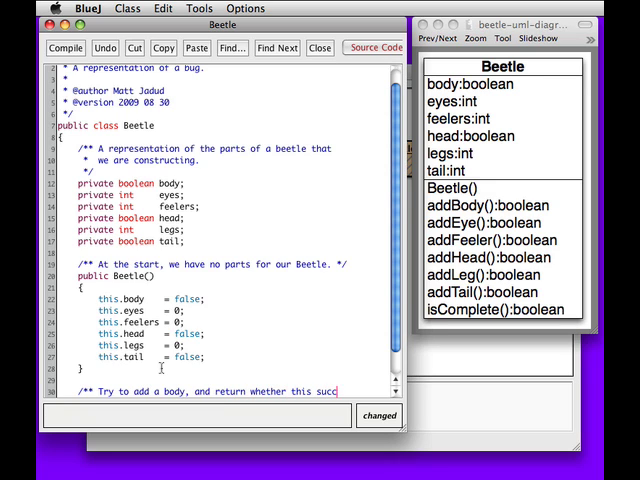
pyautogui.write('eded')
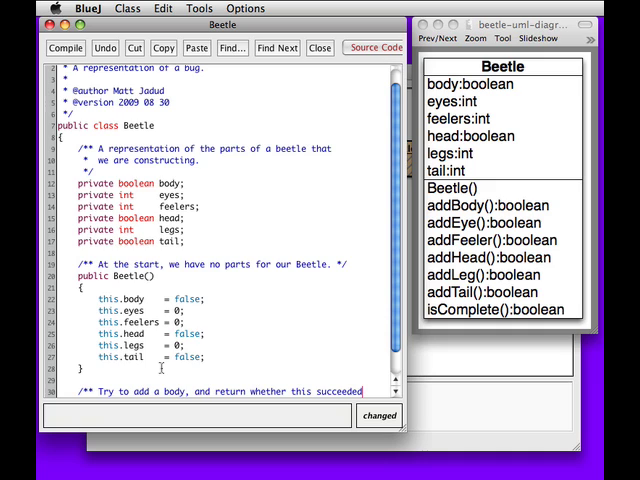
pyautogui.scroll(-3)
pyautogui.write('public boolean')
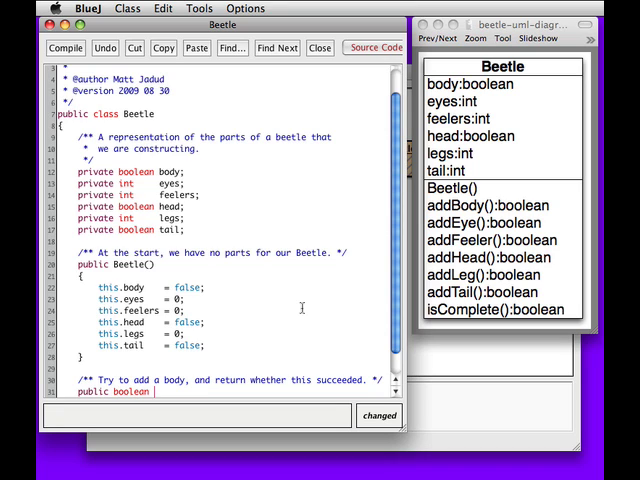
# Declare the method signature public boolean addBody() with empty braces
pyautogui.write('addBody()')
pyautogui.write('{')
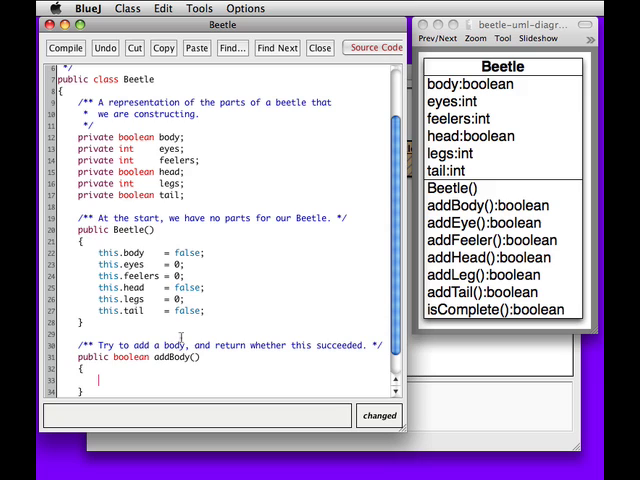
# Add if (body) { return false; } else { } inside addBody
pyautogui.write('if (body)')
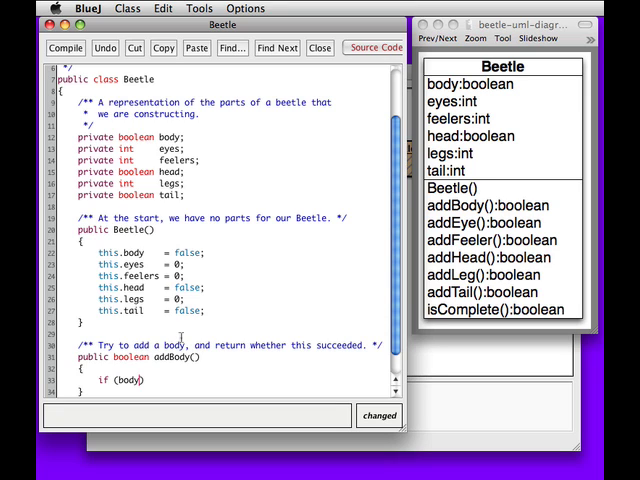
pyautogui.doubleClick(130, 380)
pyautogui.write('{')
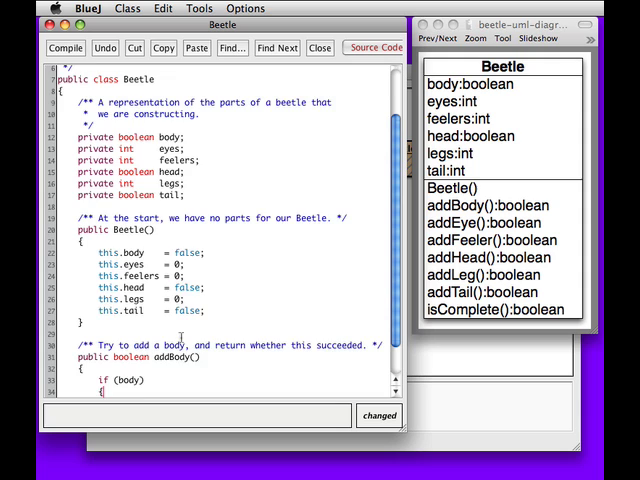
pyautogui.write('} else')
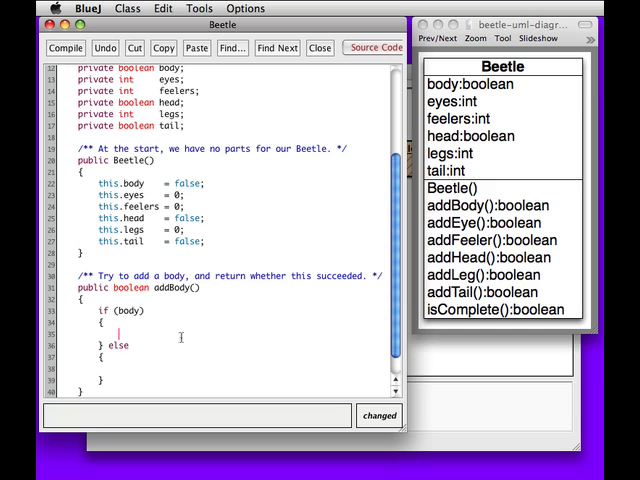
pyautogui.write('return false;')
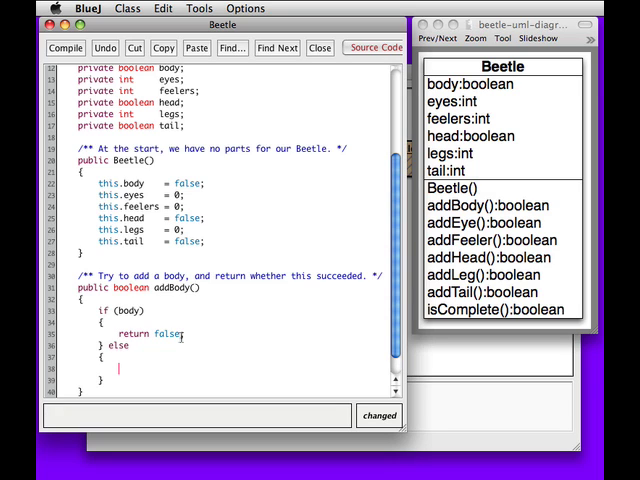
# Set this.body = true in the else branch and compile the Beetle class
pyautogui.write('body = true;')
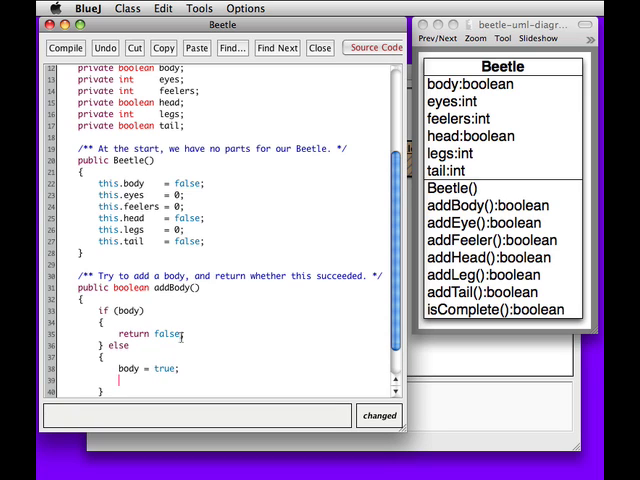
pyautogui.write('this.')
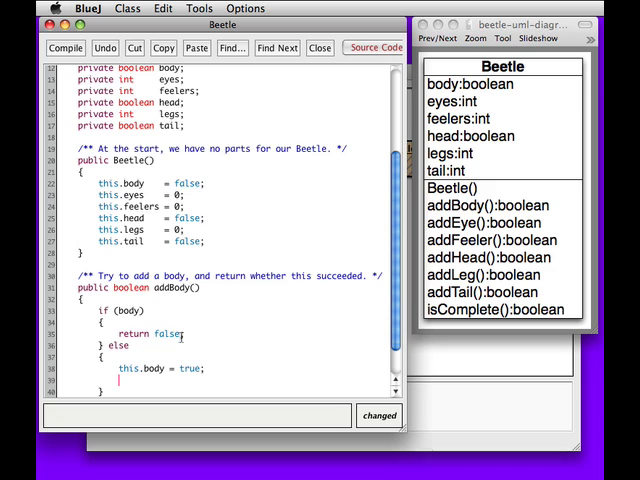
pyautogui.write('return t')
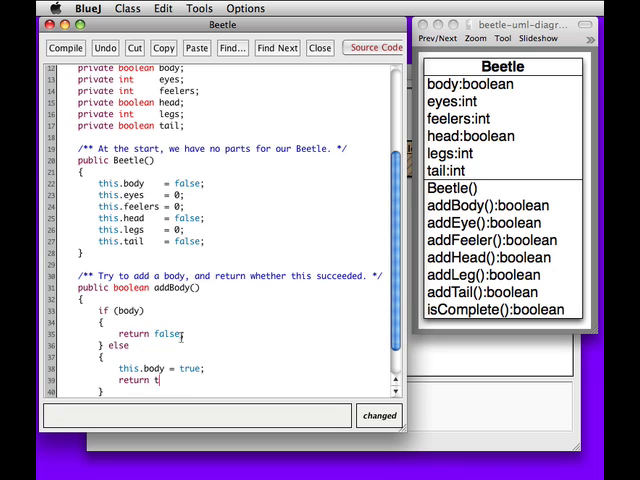
pyautogui.write('rue;')
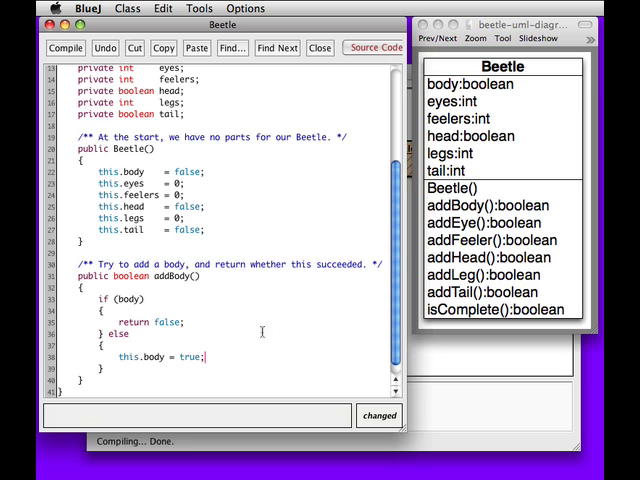
pyautogui.click(64, 48)
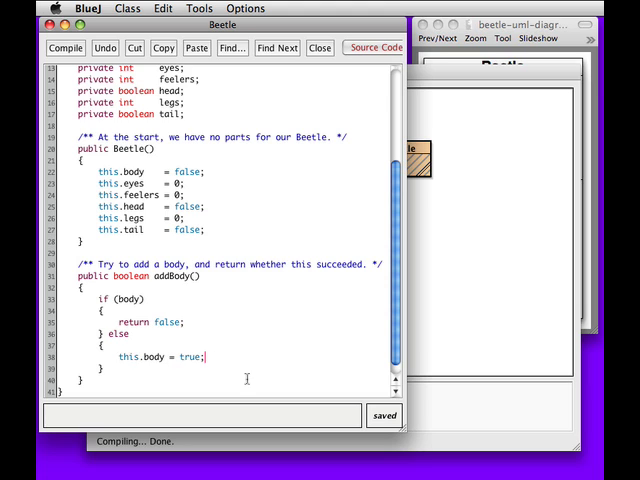
# Add return true; after setting body and recompile the Beetle class
pyautogui.write('return true')
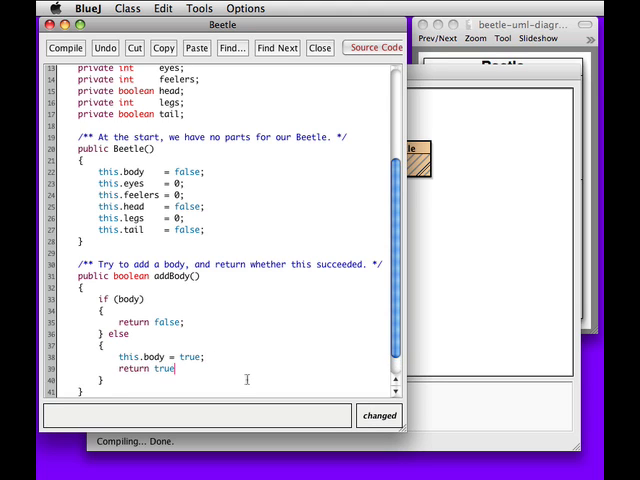
pyautogui.click(60, 48)
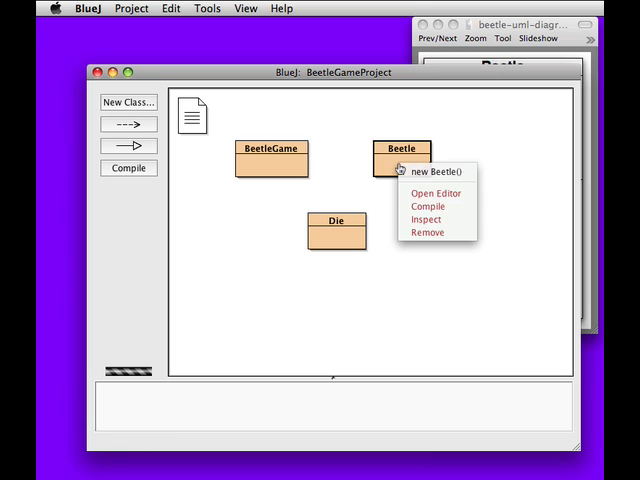
# Create beetle1 with new Beetle() and inspect it, showing body false and counts at 0
pyautogui.click(432, 172)
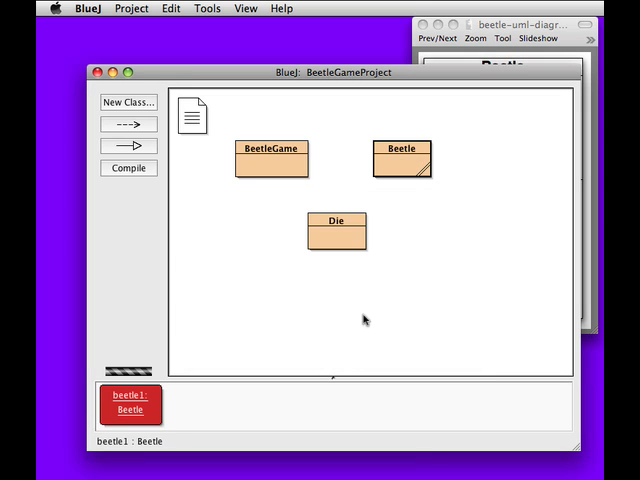
pyautogui.rightClick(130, 404)
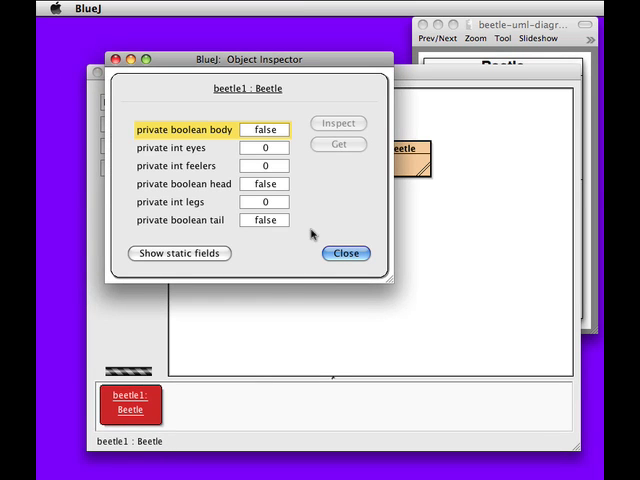
pyautogui.moveTo(284, 80)
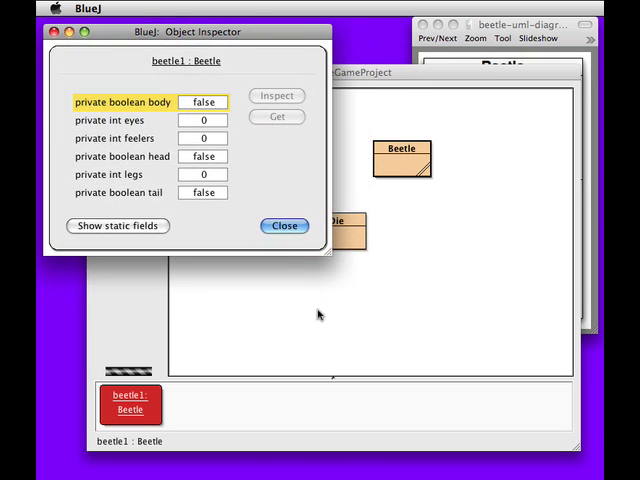
# Call addBody() on beetle1 twice, the first returning true and the inspector showing body true
pyautogui.rightClick(130, 404)
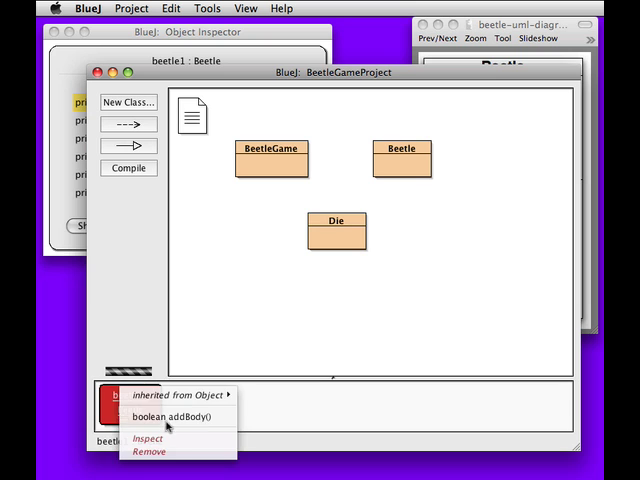
pyautogui.click(176, 416)
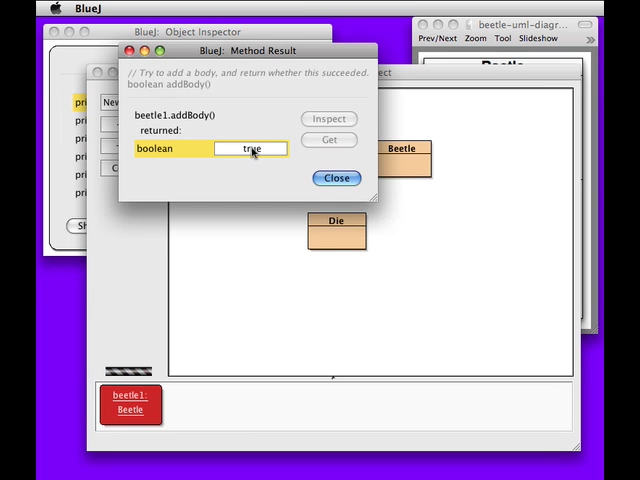
pyautogui.click(336, 176)
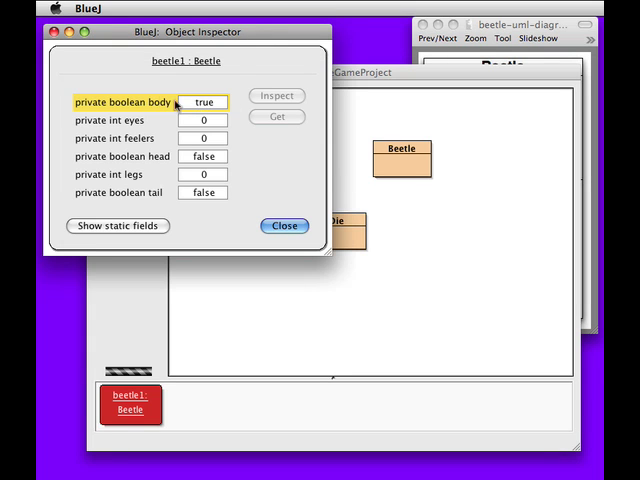
pyautogui.moveTo(218, 168)
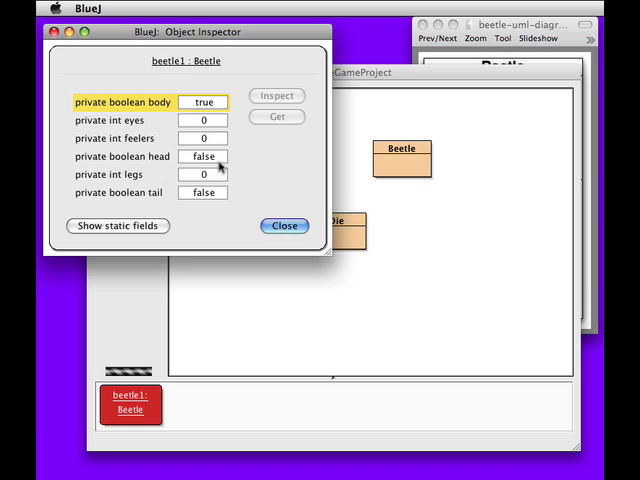
pyautogui.rightClick(130, 404)
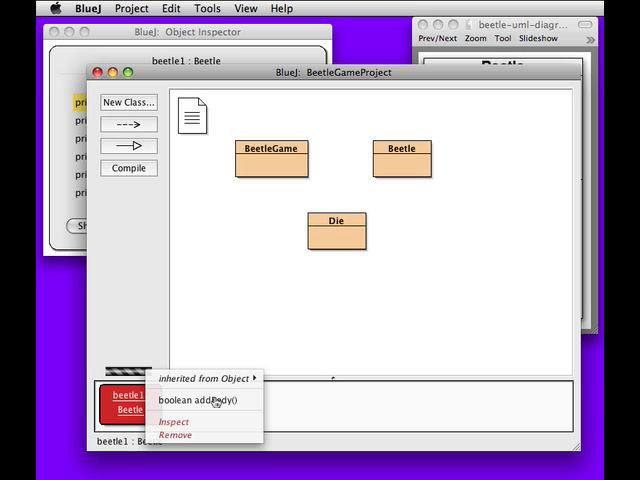
pyautogui.click(206, 400)
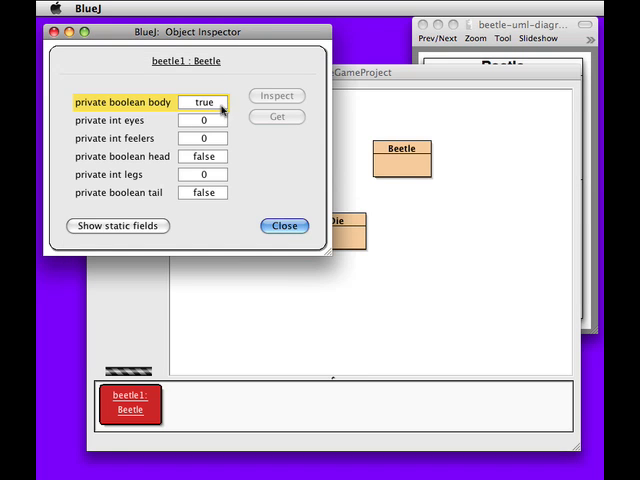
pyautogui.moveTo(284, 224)
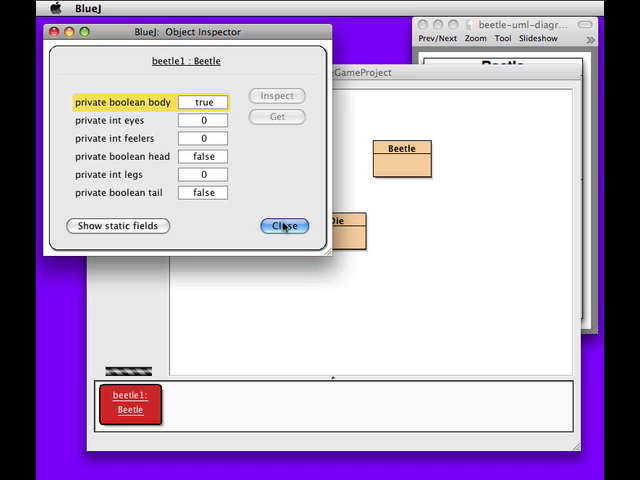